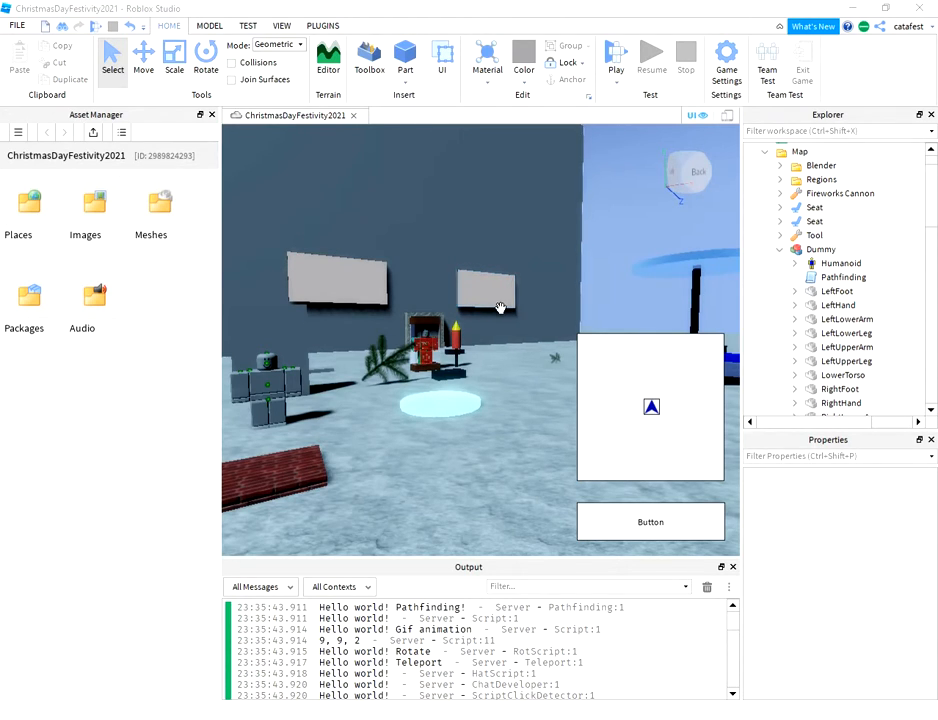
mouse_move(537, 251)
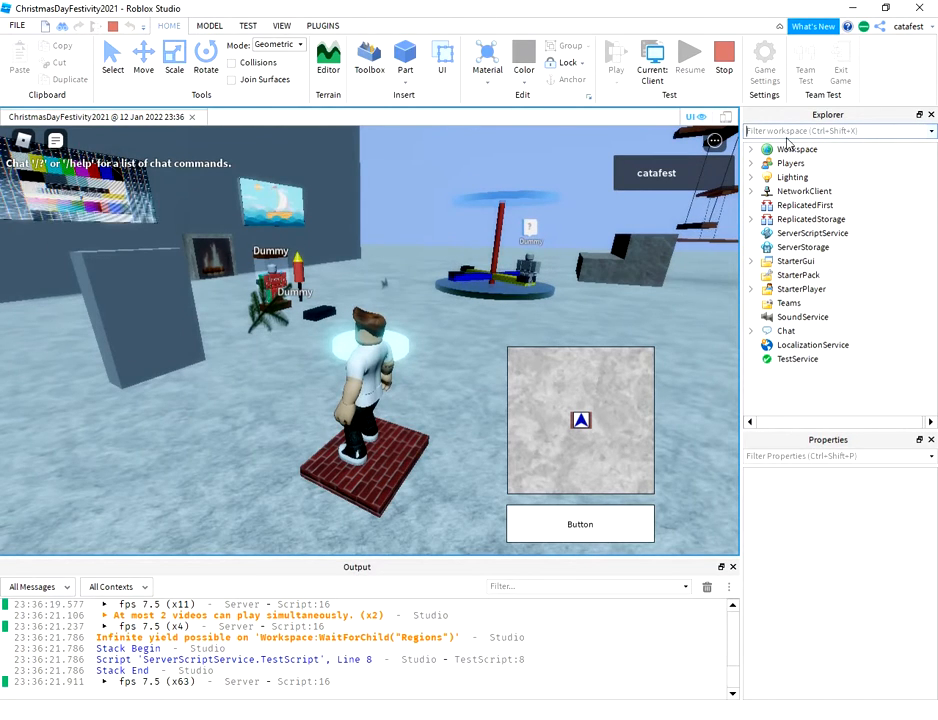
Filter the Explorer for 'Anima' and copy the player character's Animate LocalScript.
type("Anima")
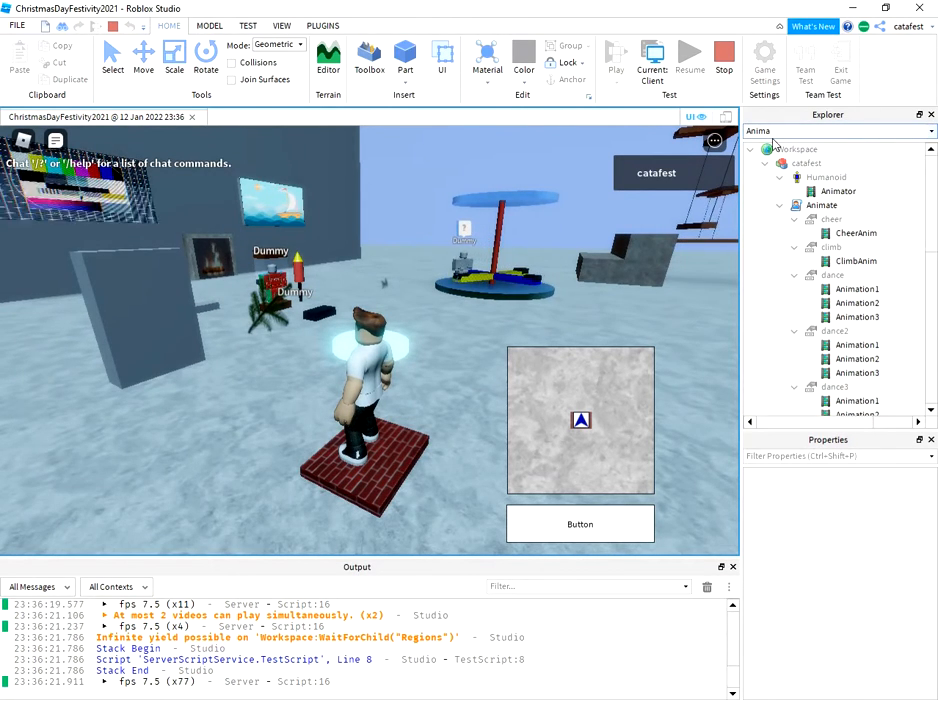
left_click(821, 205)
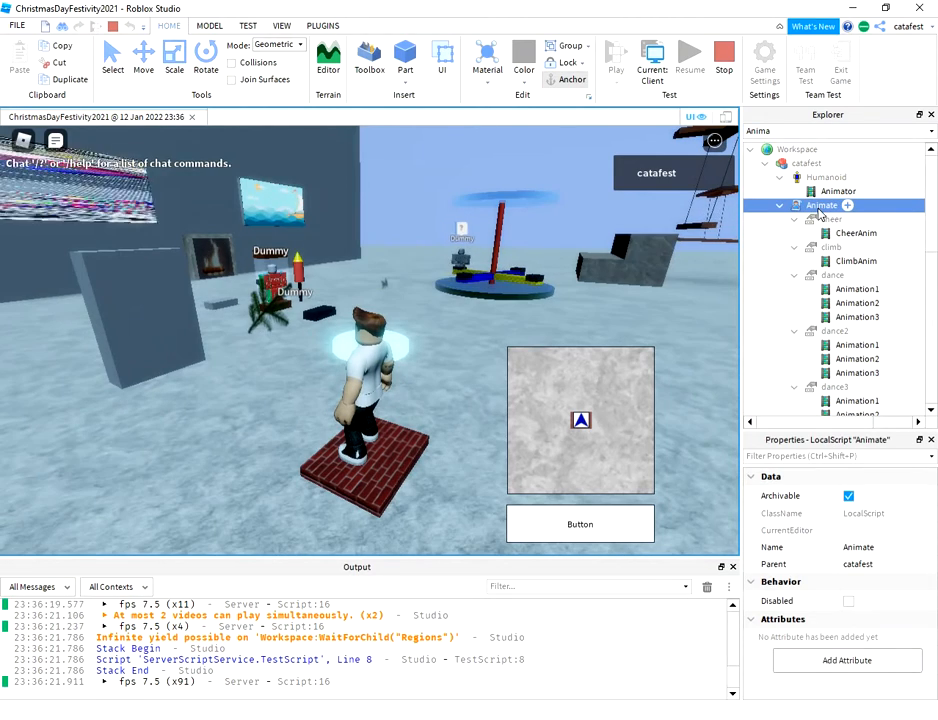
right_click(821, 205)
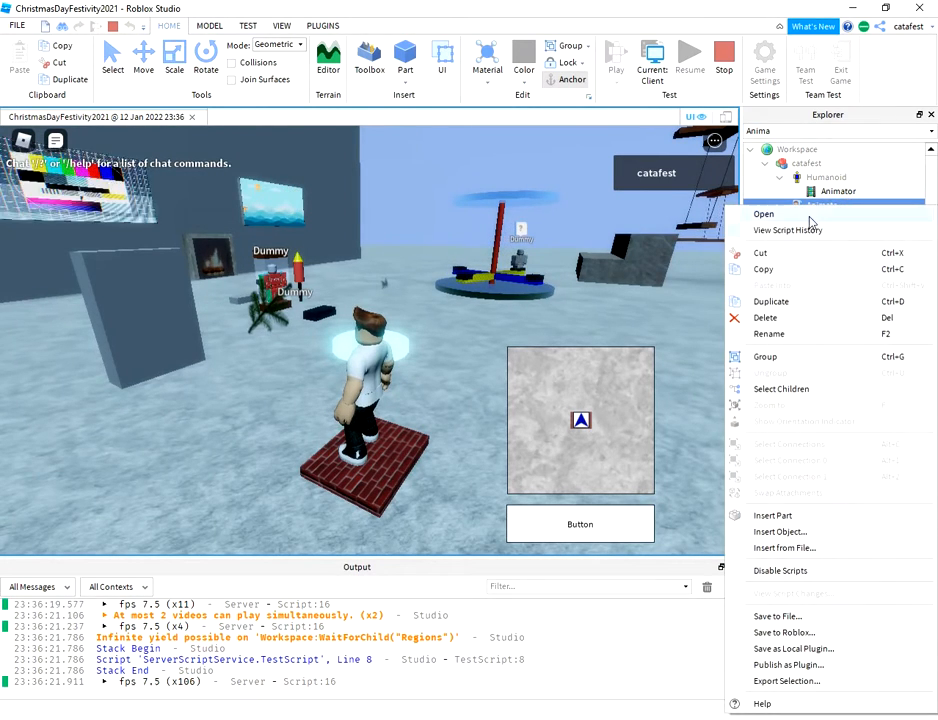
left_click(763, 214)
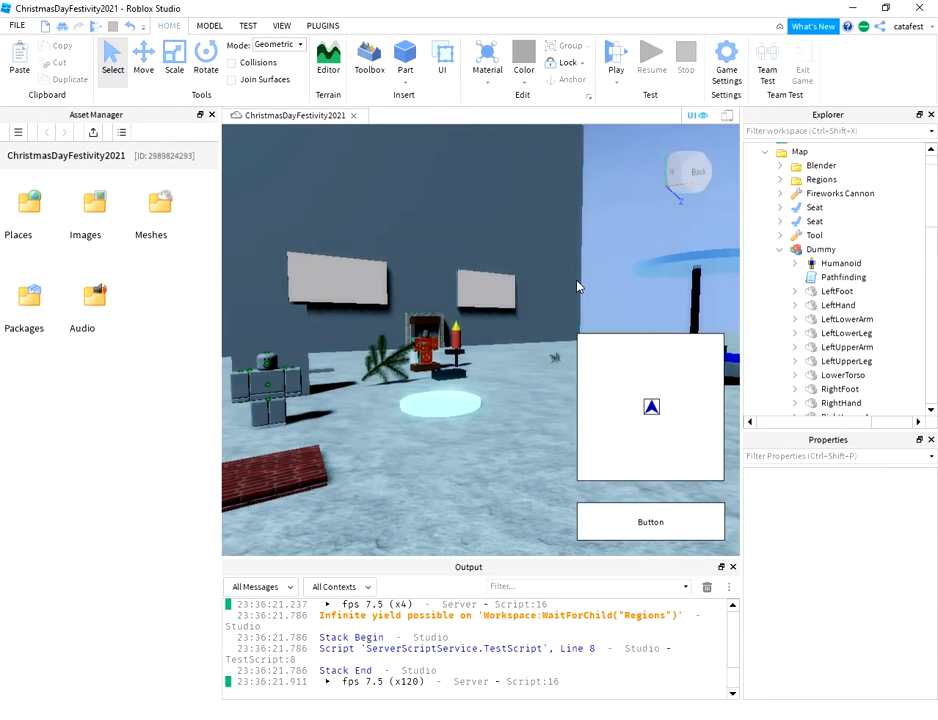
Paste the copied Animate script into the Dummy model and open its code.
left_click(821, 249)
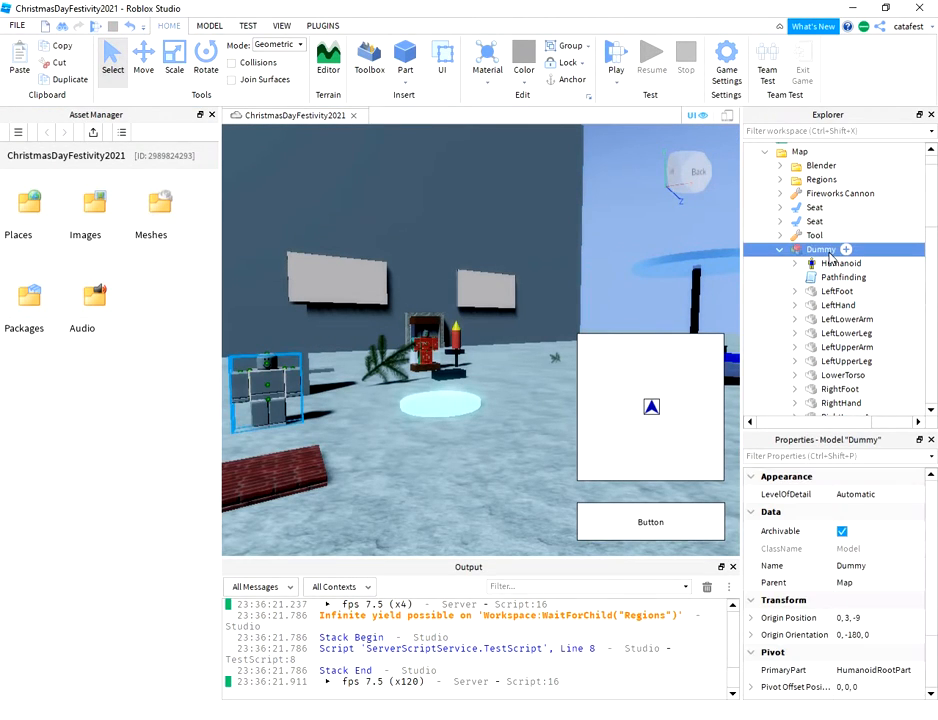
right_click(820, 249)
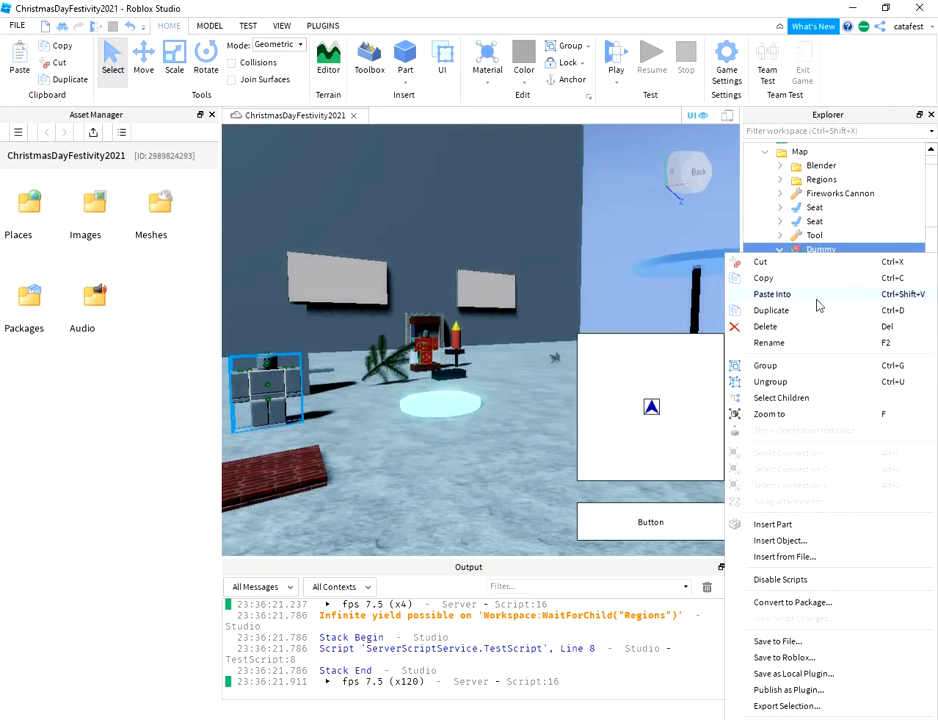
left_click(793, 249)
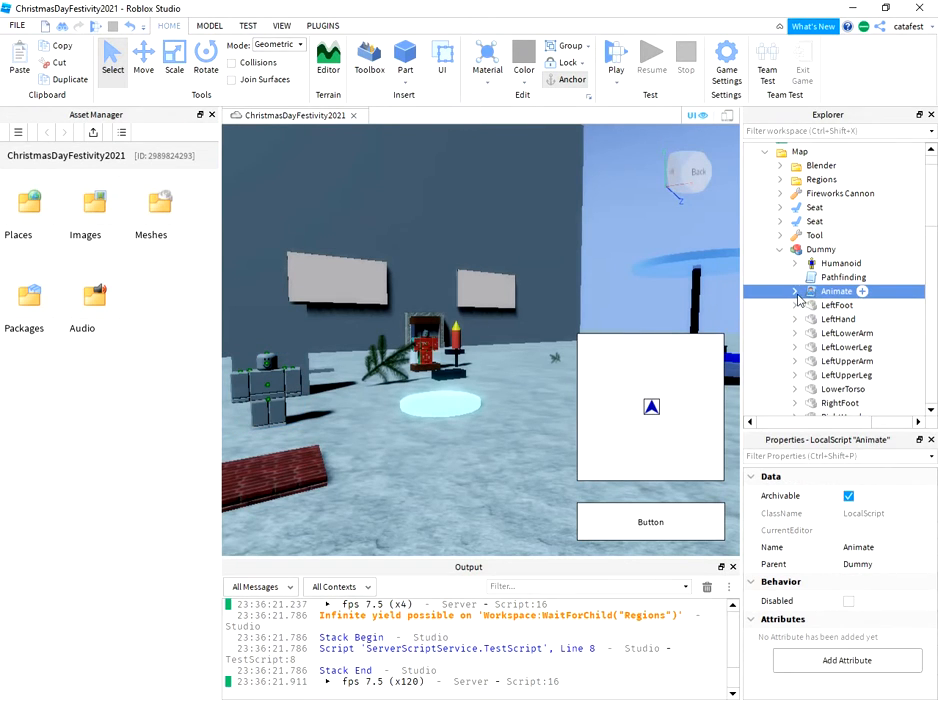
double_click(835, 291)
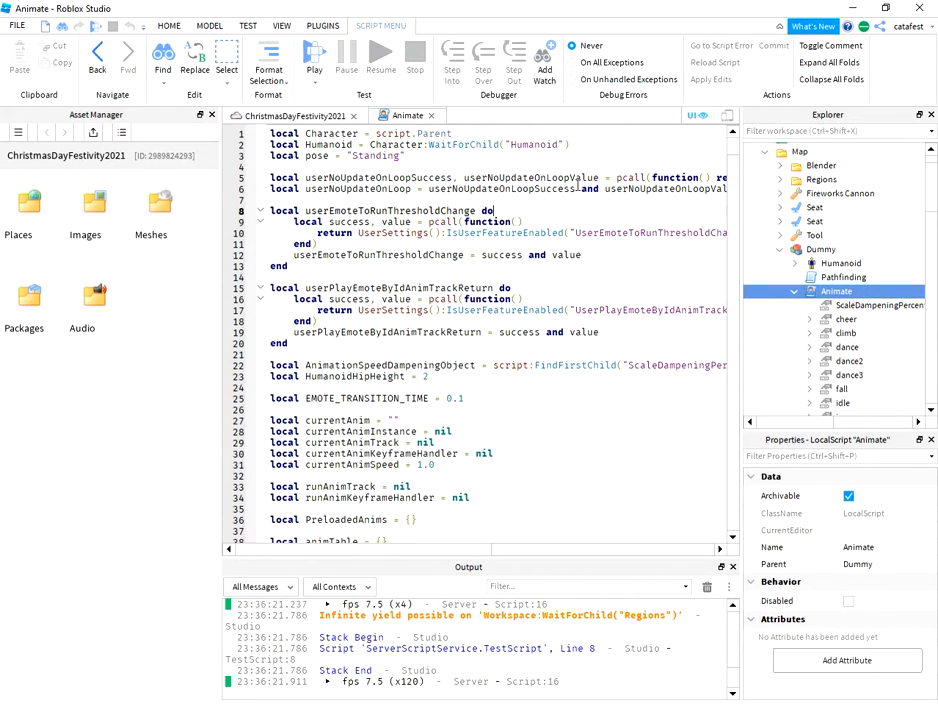
Copy all of the Animate code, then filter the Explorer for 'Animat' and 'Dum'.
key("ctrl+a")
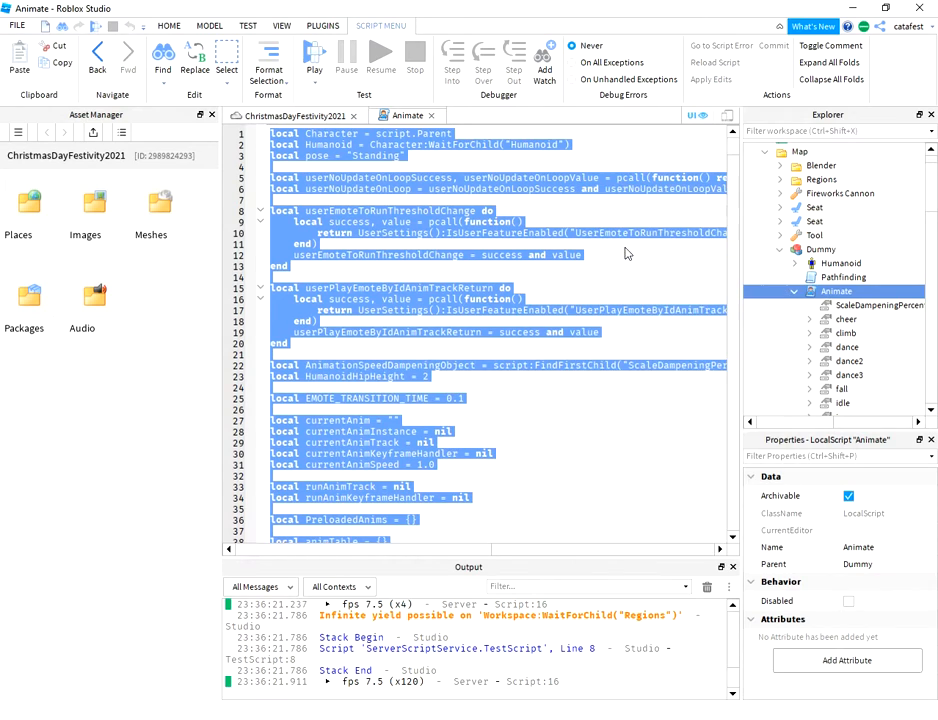
left_click(820, 249)
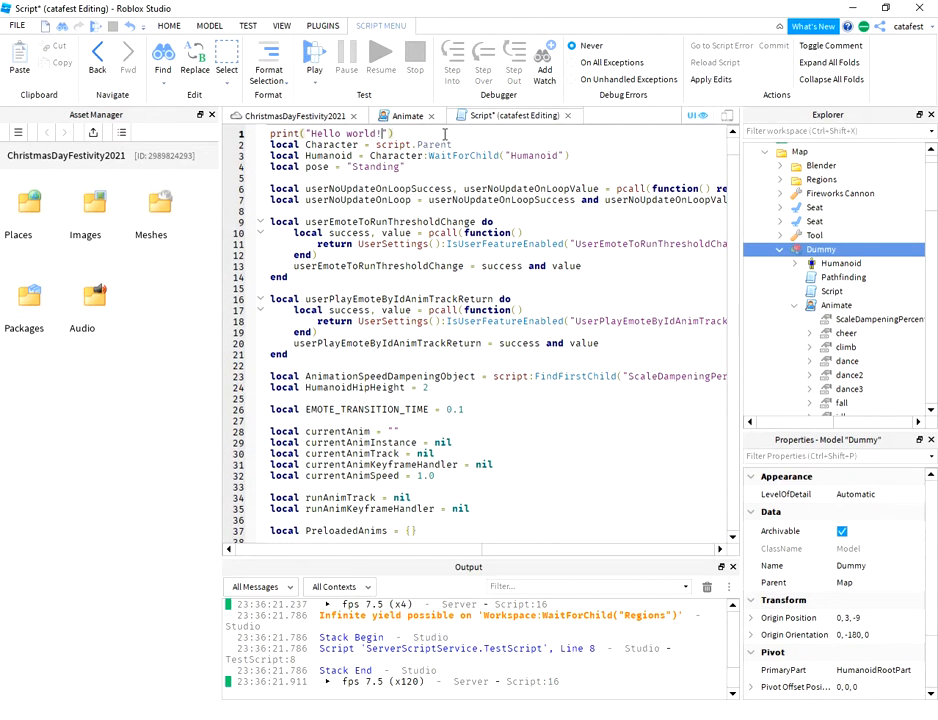
type("Animat")
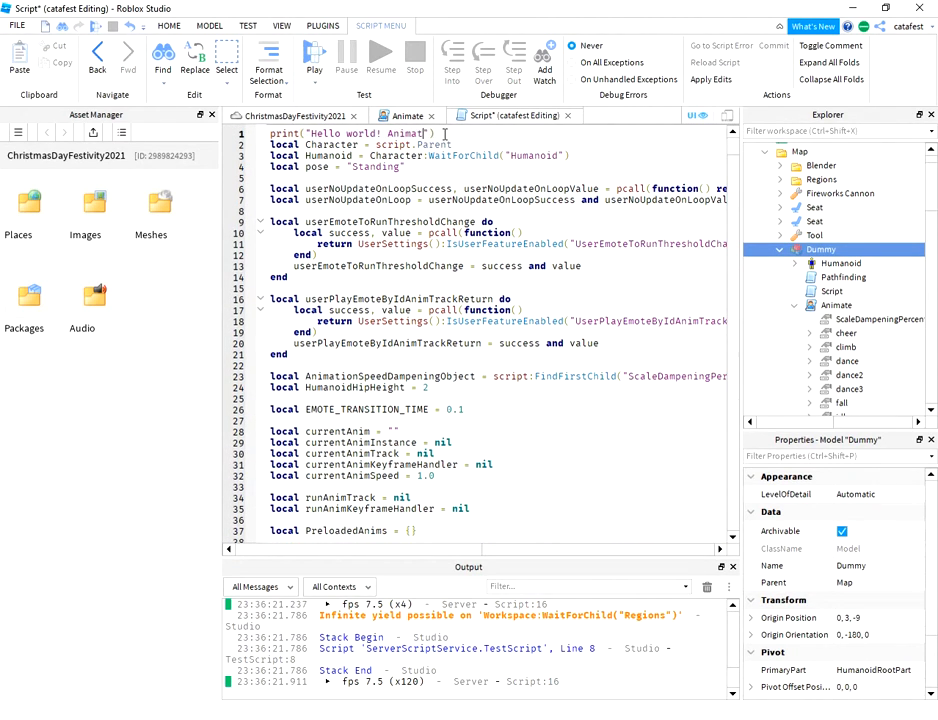
type("Dummy!")
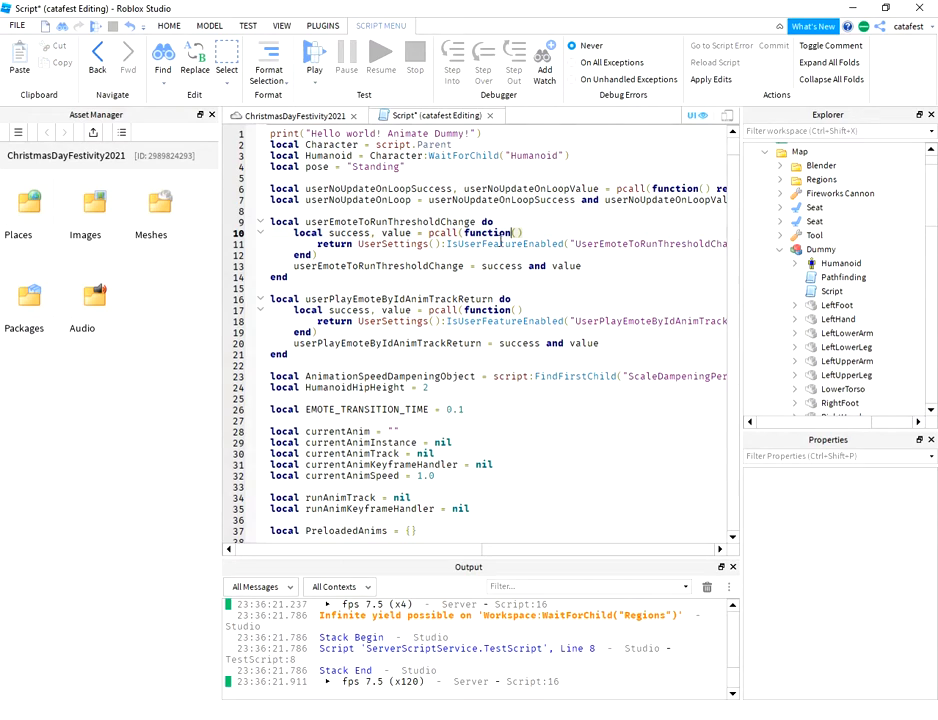
left_click(289, 115)
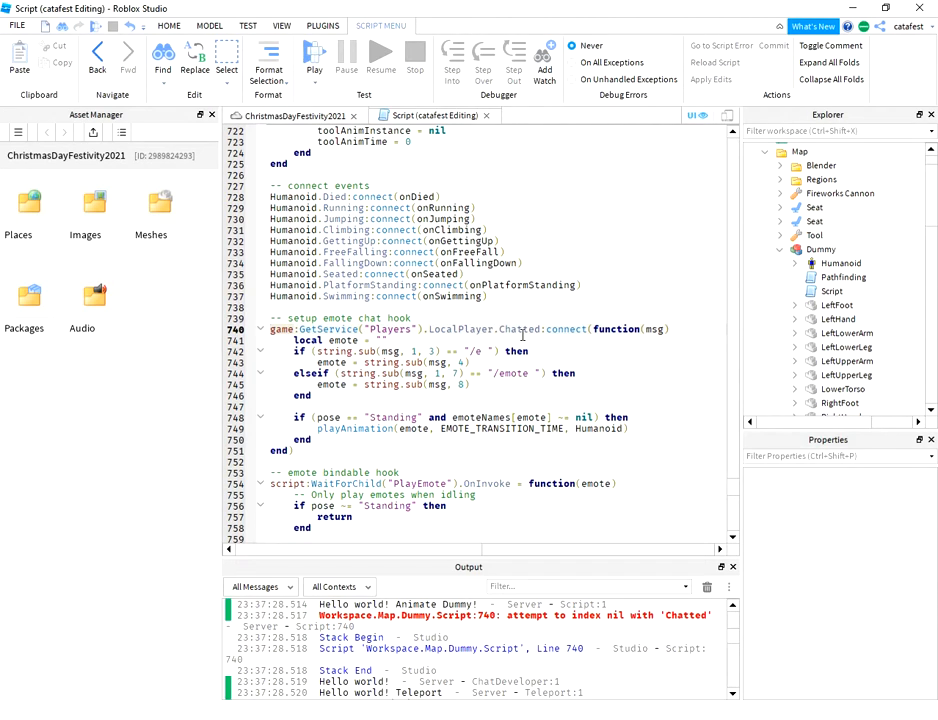
mouse_move(465, 553)
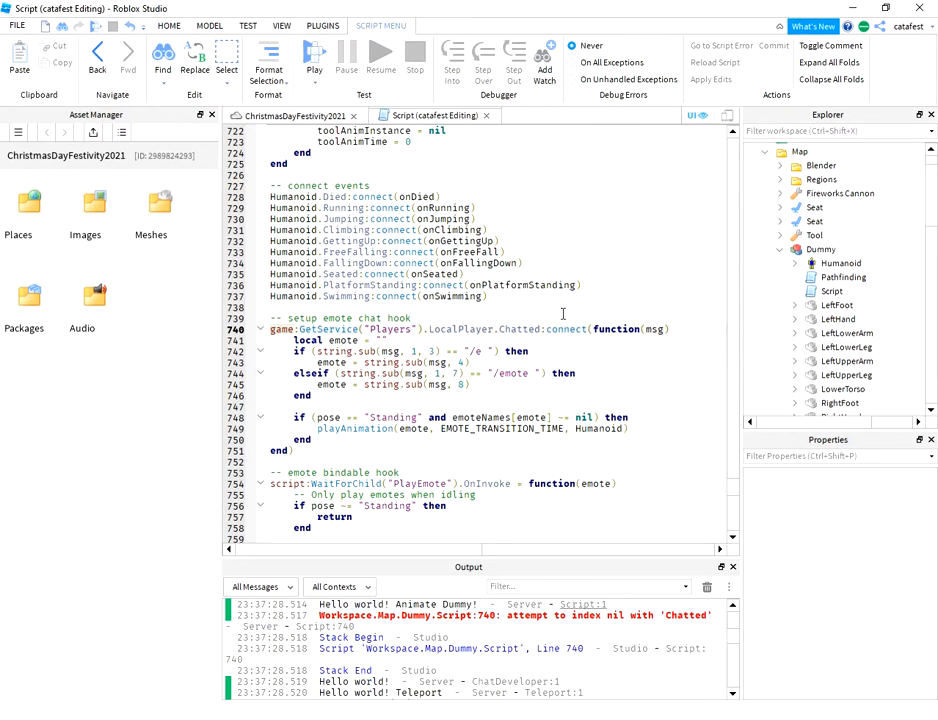
Inspect the emote chat hook condition on line 748 and scroll through the code.
double_click(388, 328)
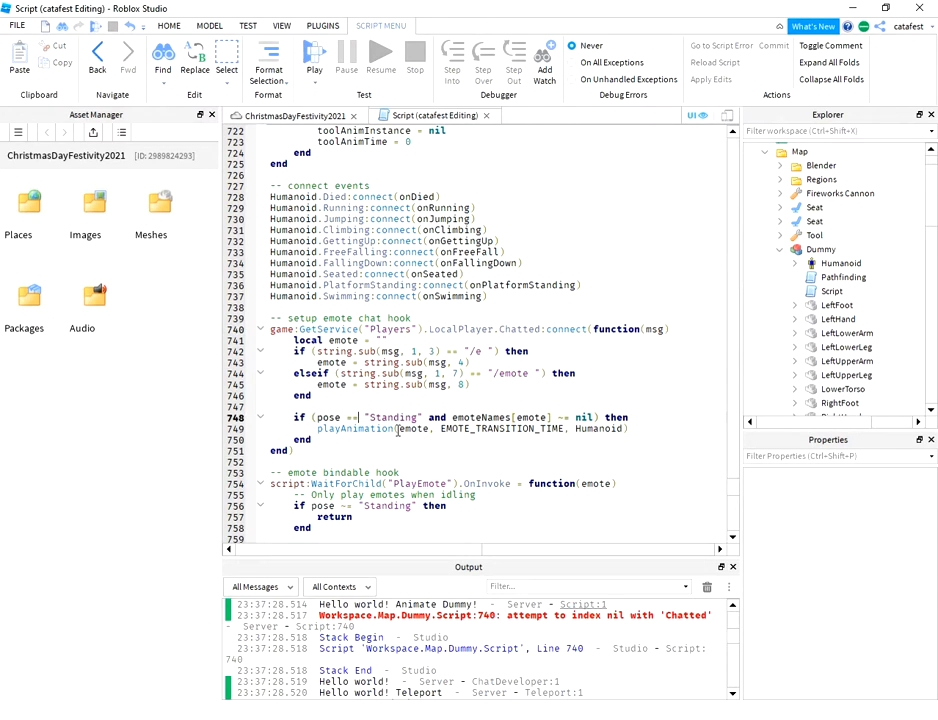
mouse_move(567, 310)
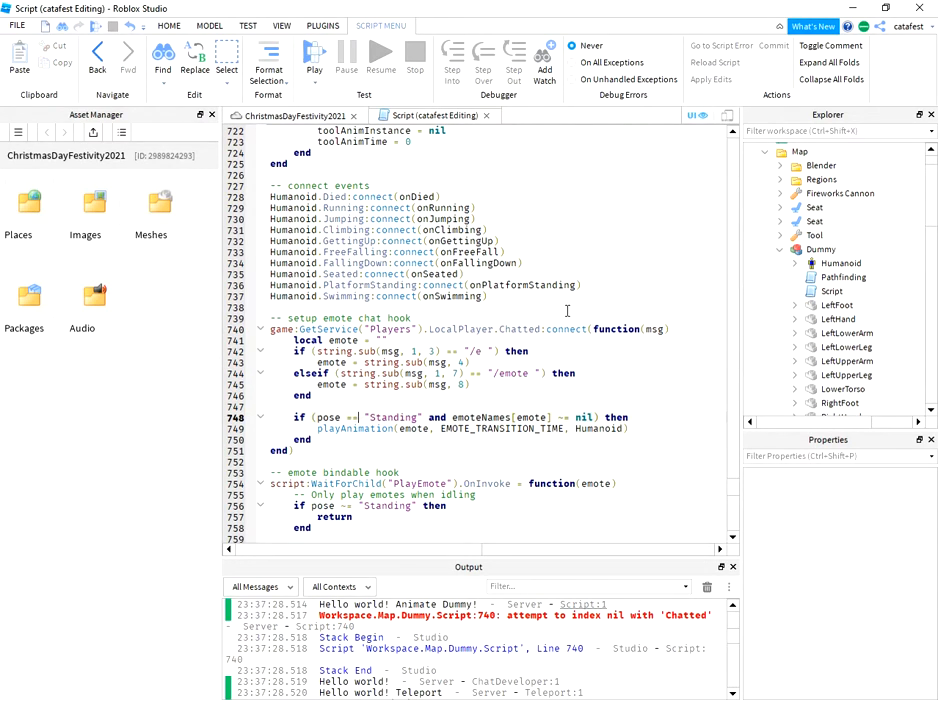
mouse_move(517, 308)
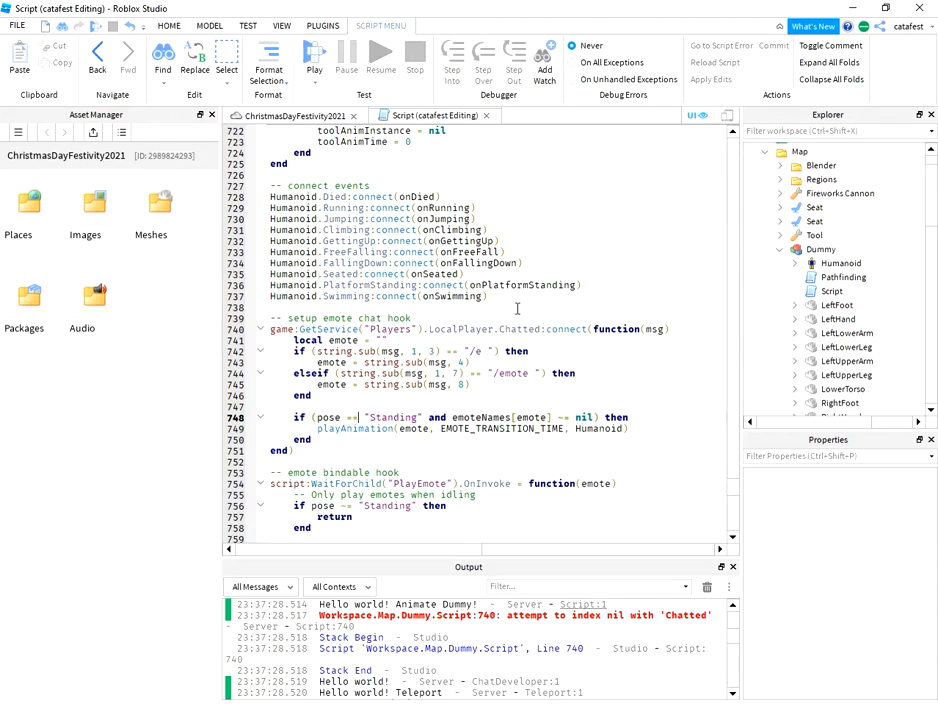
scroll("down", 3)
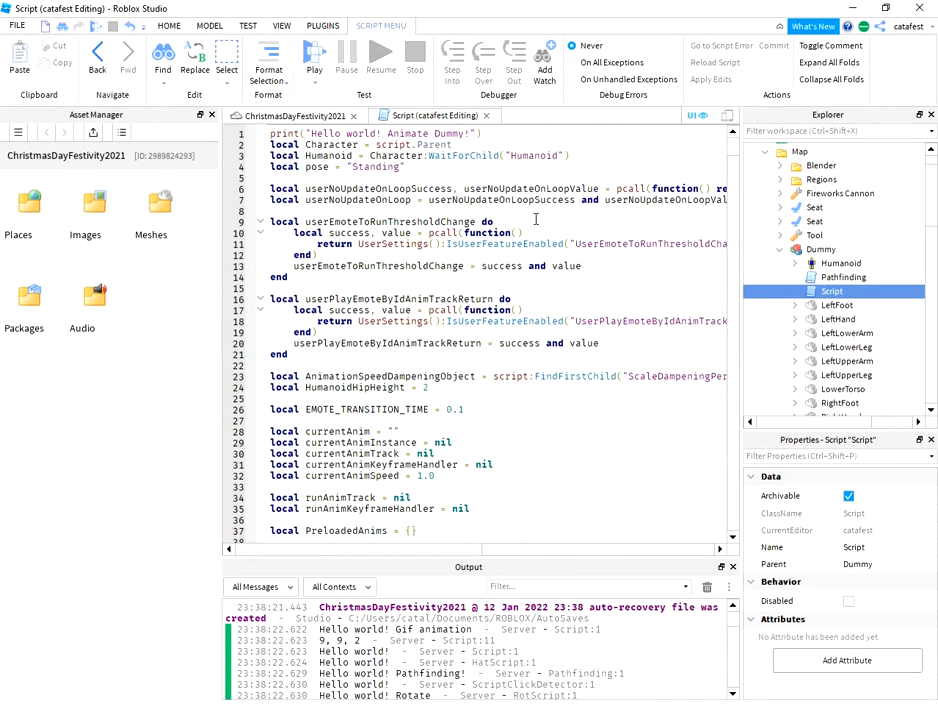
scroll("down", 3)
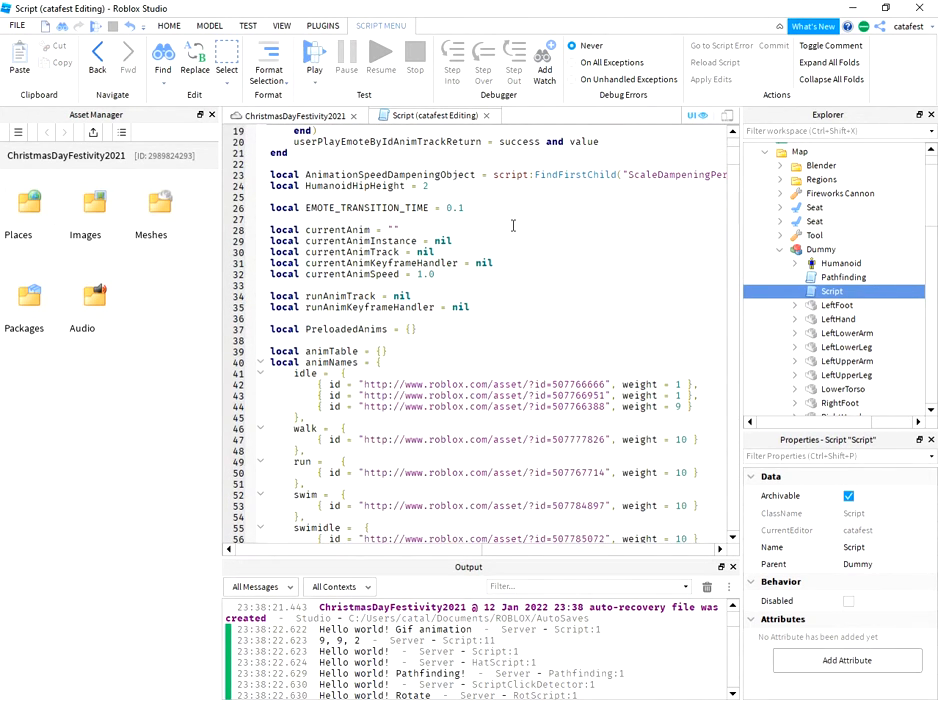
scroll("down", 3)
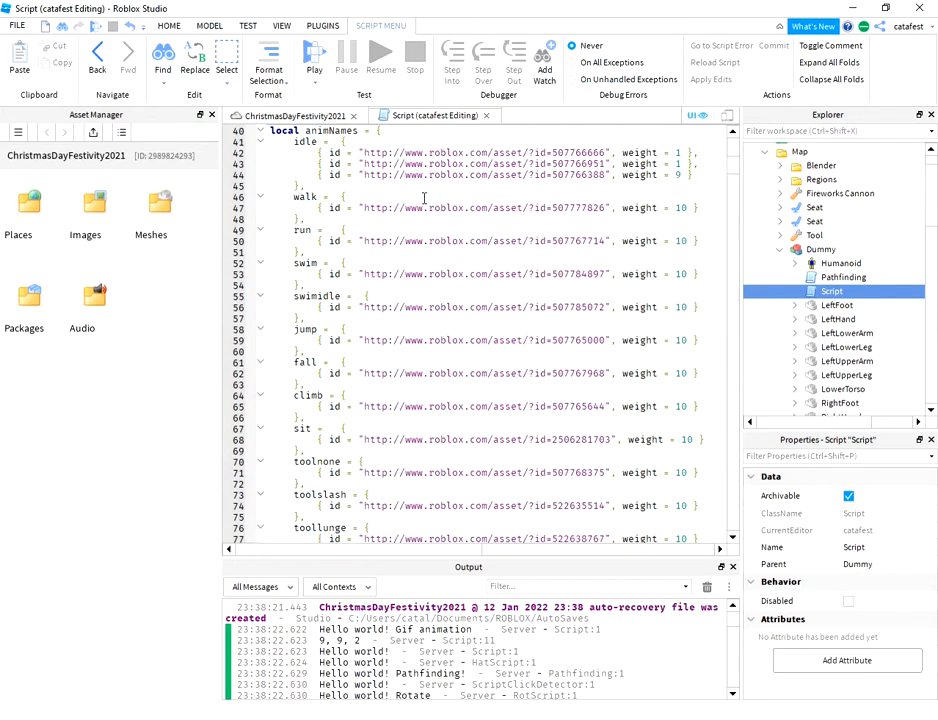
scroll("down", 3)
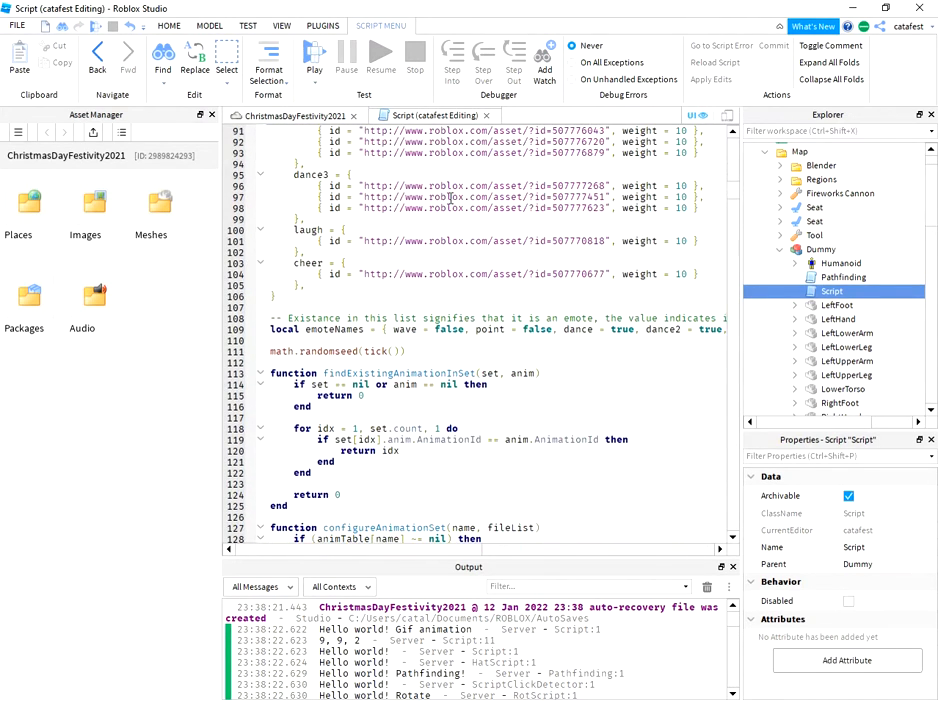
scroll("down", 3)
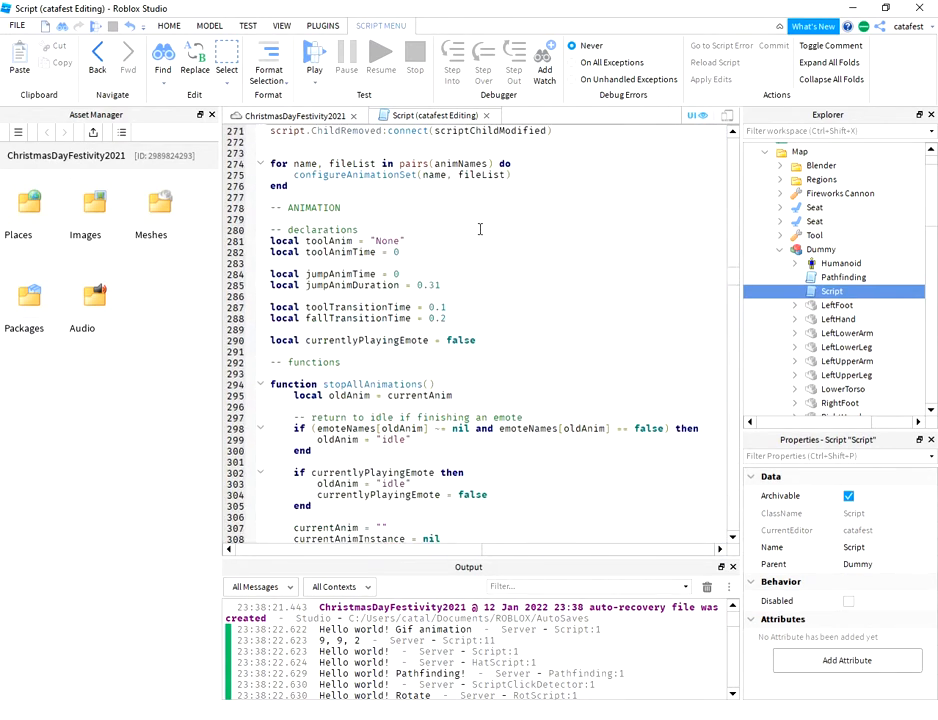
scroll("down", 3)
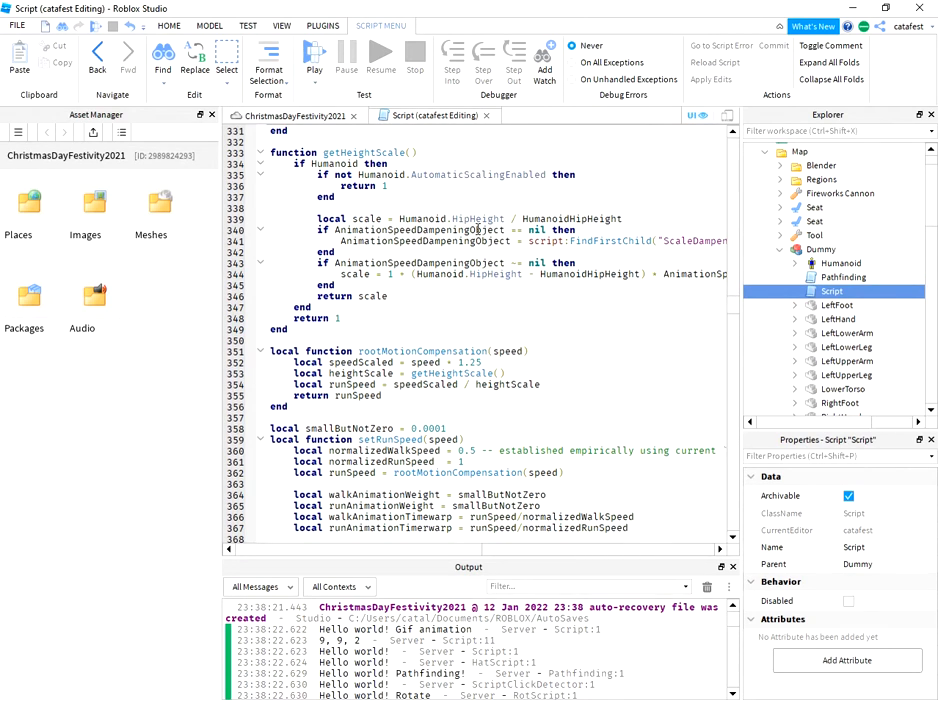
scroll("down", 3)
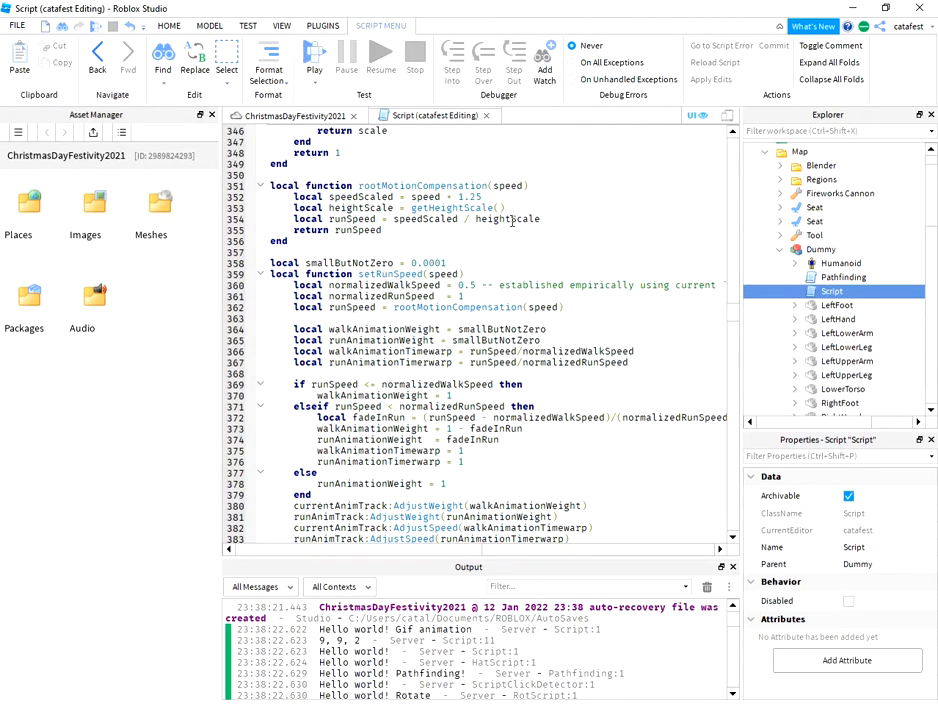
scroll("down", 3)
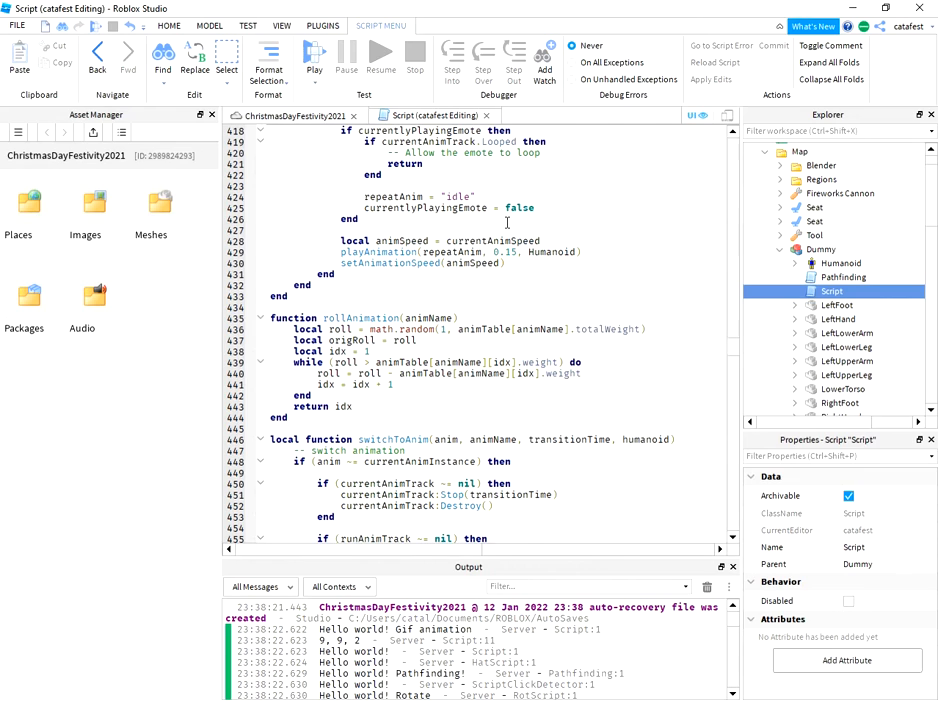
scroll("down", 3)
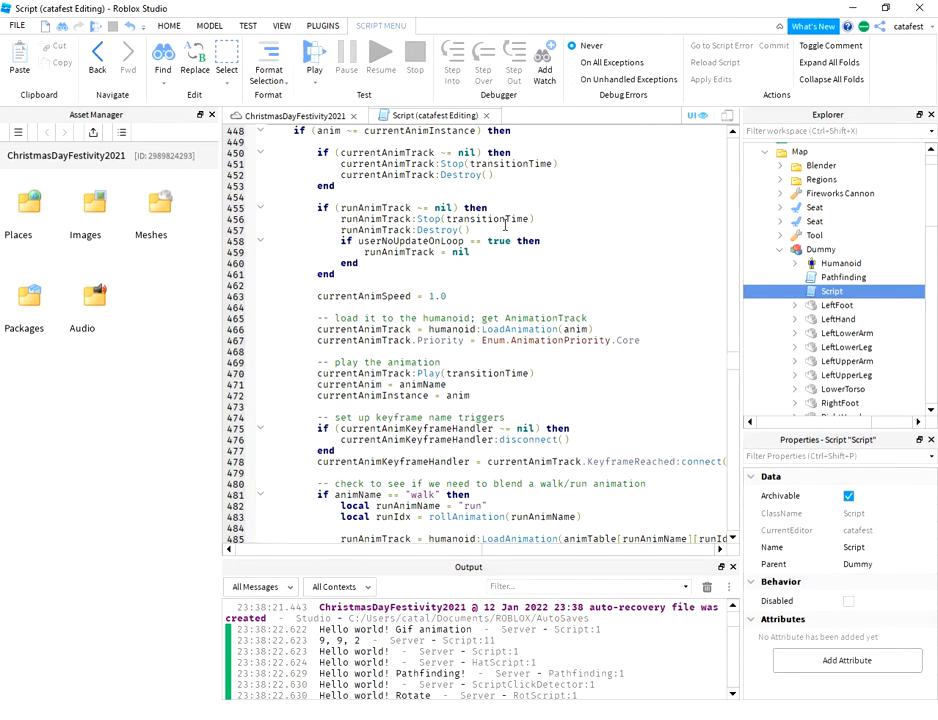
scroll("down", 3)
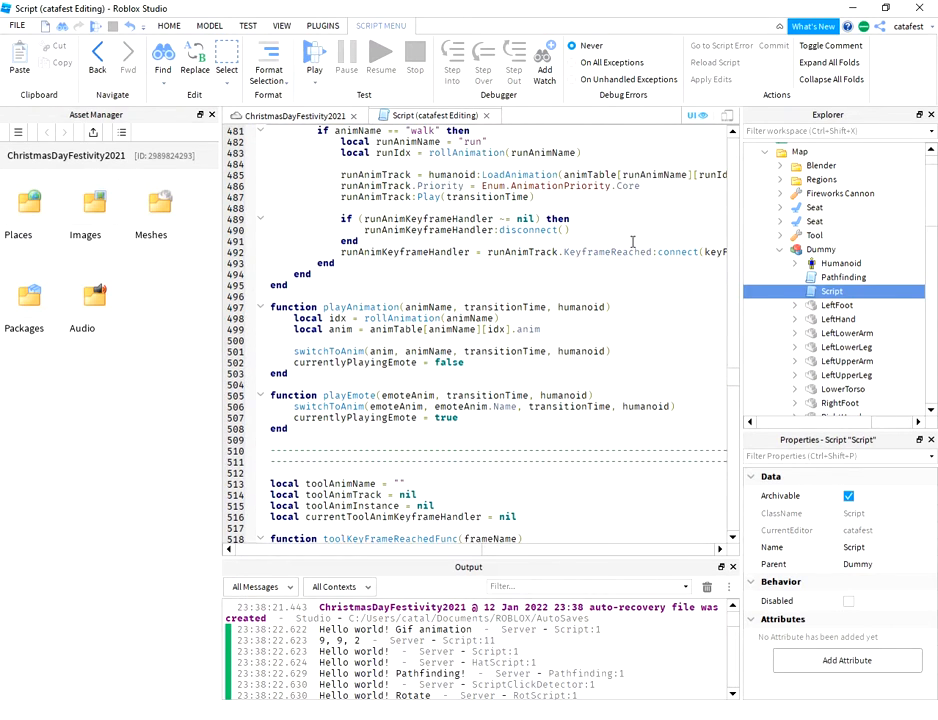
scroll("down", 3)
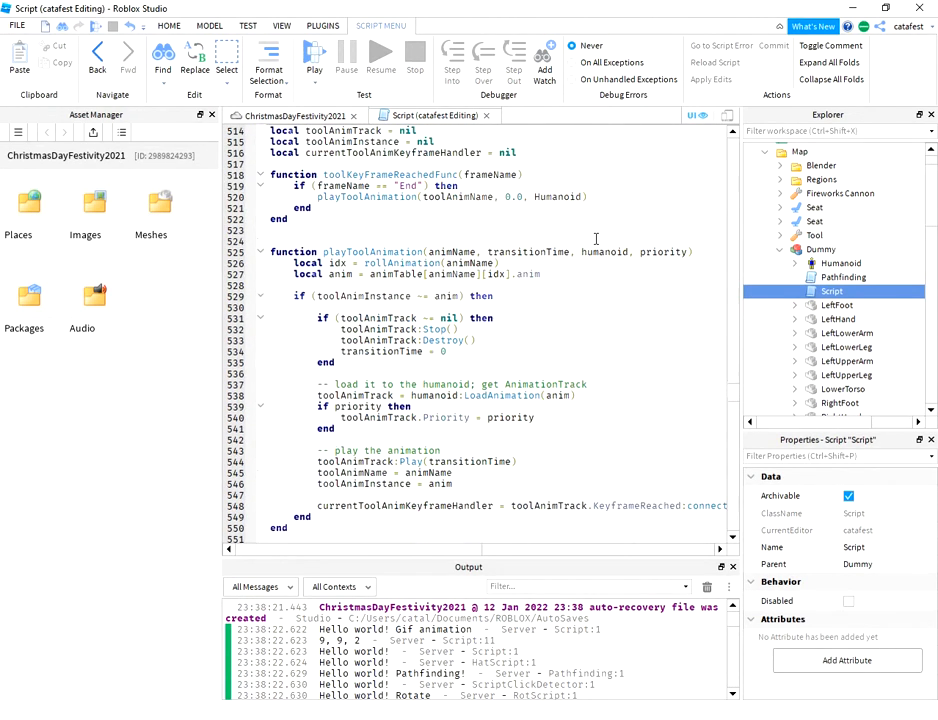
scroll("down", 3)
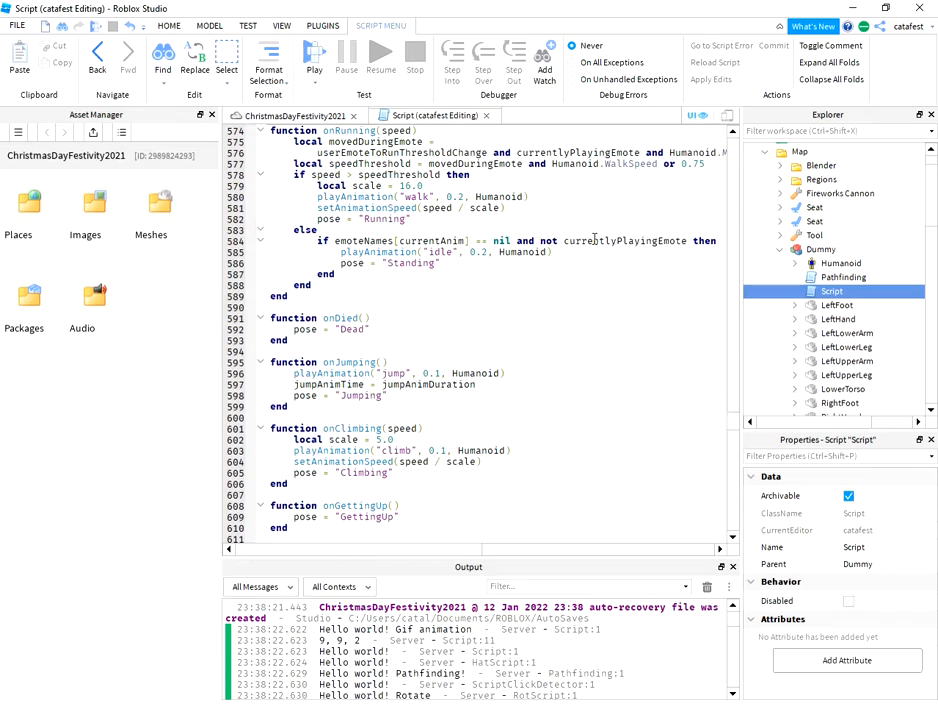